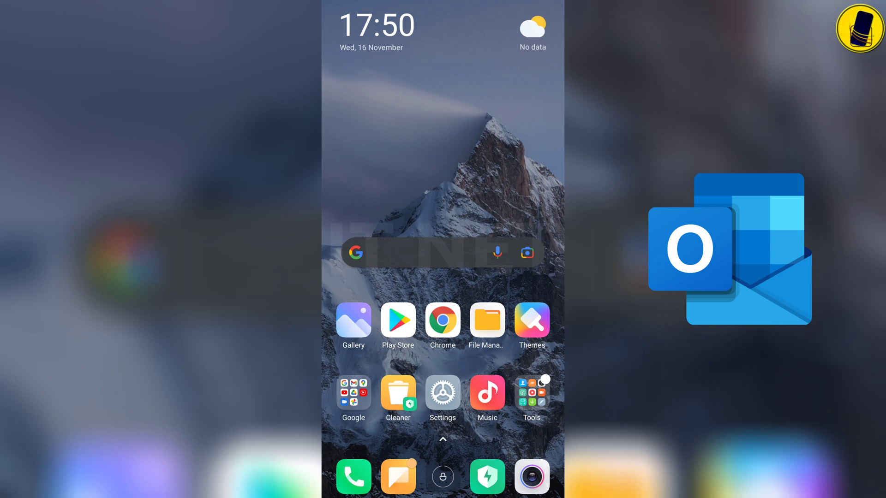
Step: Launch Chrome, accept its terms and decline sync to reach the start page
{"action": "left_click", "coordinate": [442, 326]}
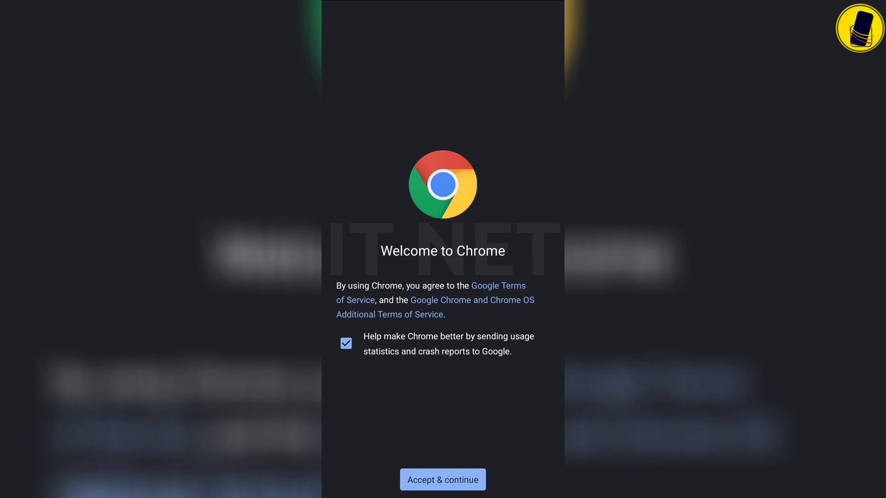
{"action": "left_click", "coordinate": [442, 479]}
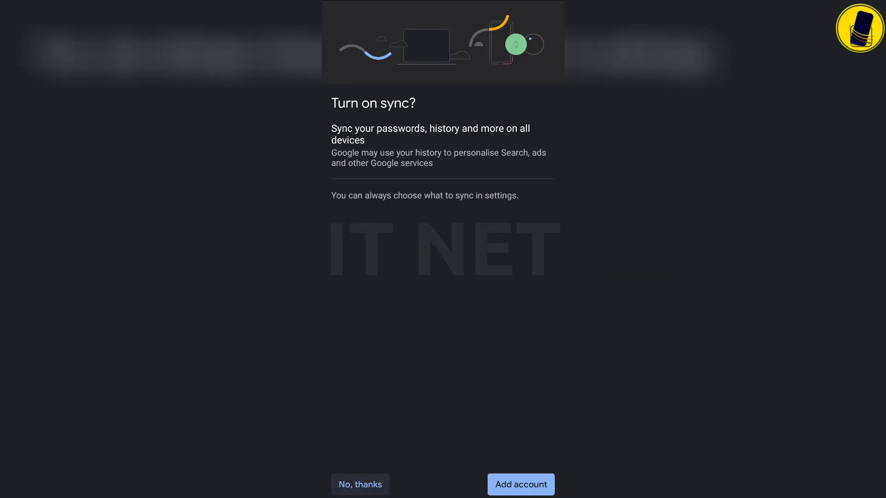
{"action": "left_click", "coordinate": [360, 485]}
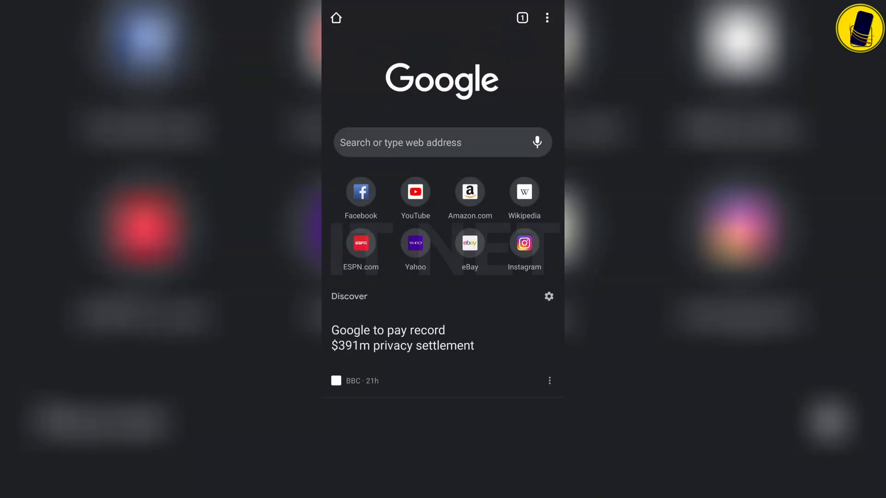
Step: Search 'Create outlook account' and open the outlook.live.com result
{"action": "left_click", "coordinate": [442, 142]}
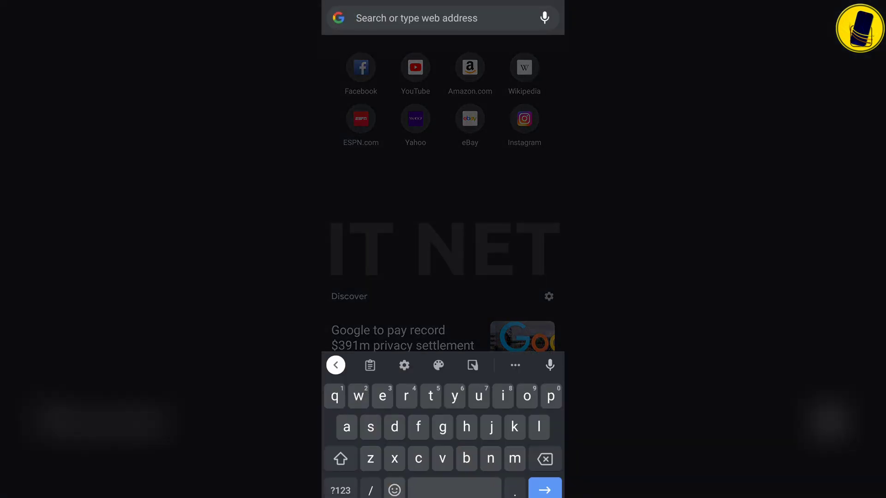
{"action": "type", "text": "Create h"}
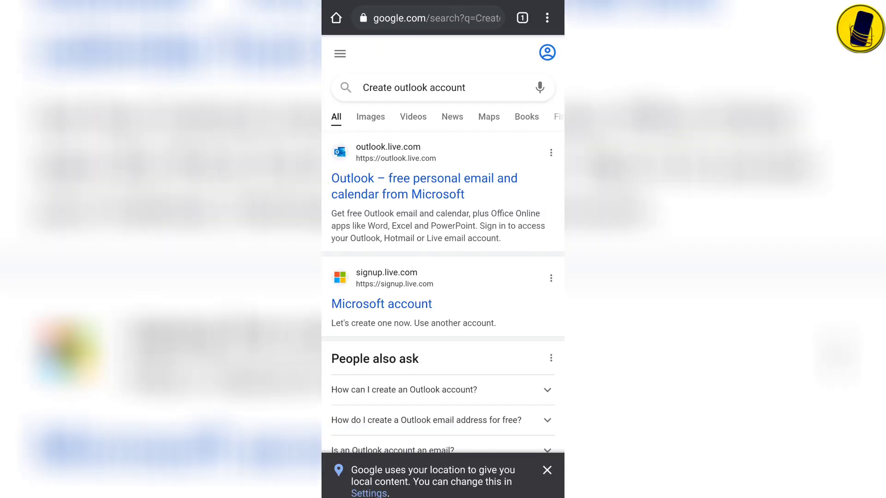
{"action": "left_click", "coordinate": [424, 185]}
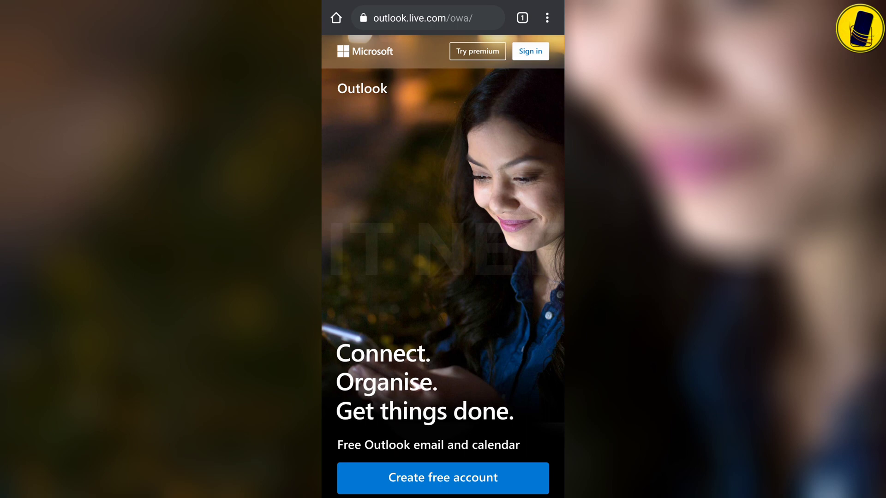
Step: Start a free account with username kyawgyi30, trying hotmail.com then settling on outlook.com
{"action": "left_click", "coordinate": [442, 478]}
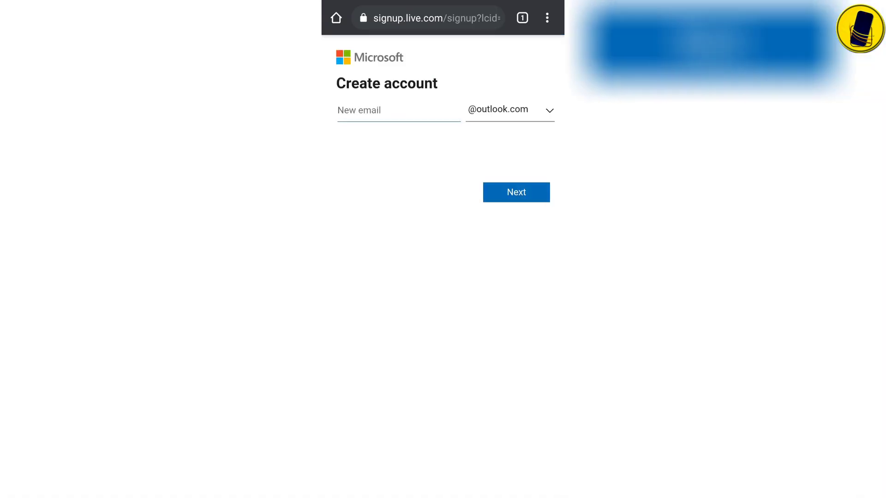
{"action": "type", "text": "kyawgyi30"}
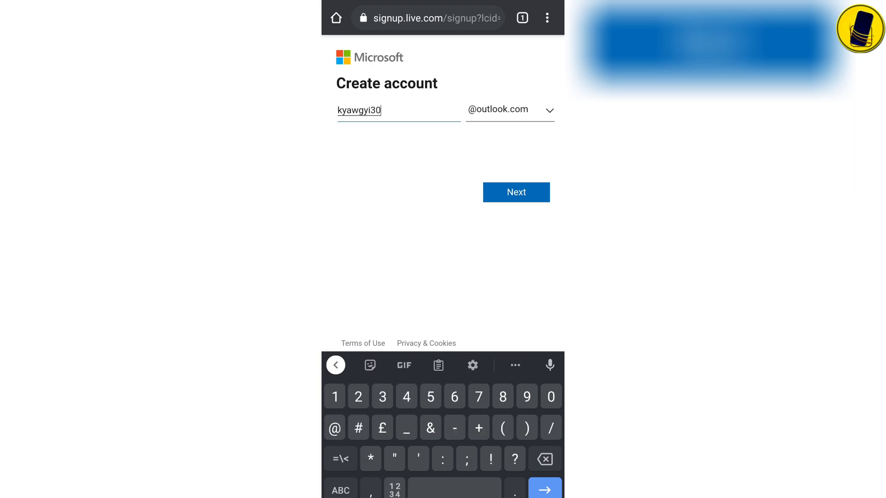
{"action": "left_click", "coordinate": [508, 109]}
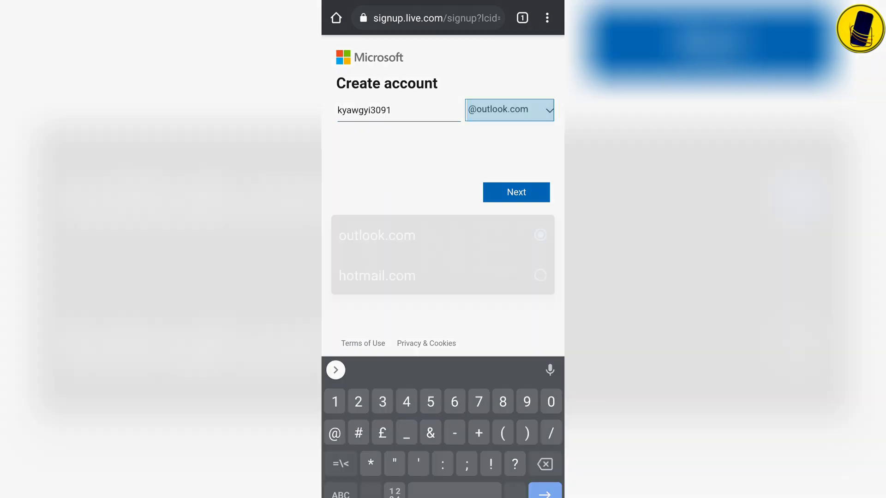
{"action": "left_click", "coordinate": [507, 110]}
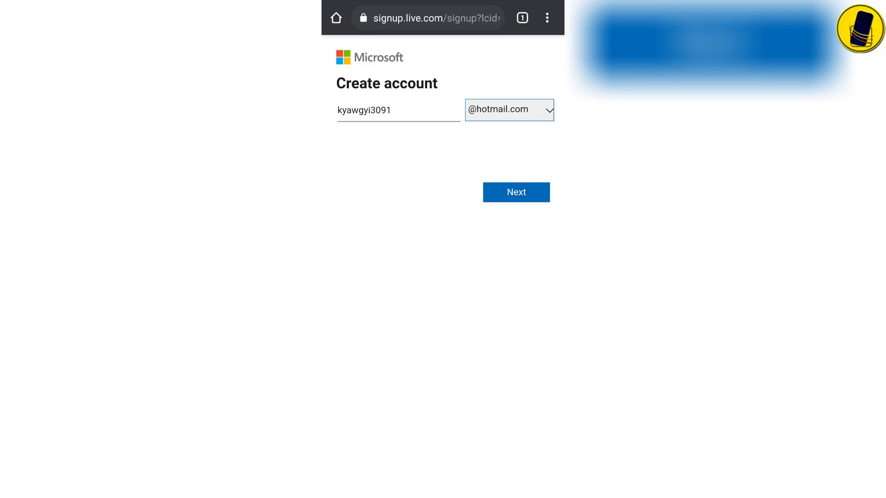
{"action": "left_click", "coordinate": [508, 110]}
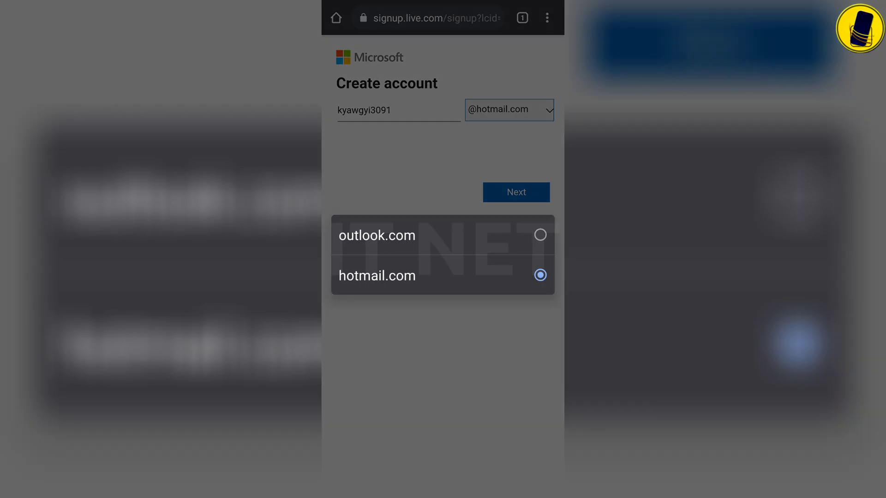
{"action": "left_click", "coordinate": [376, 235]}
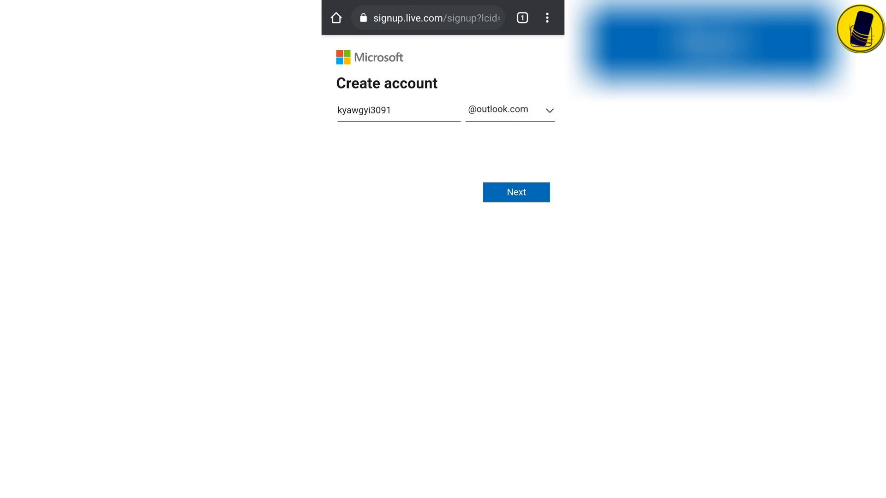
Step: Submit the chosen outlook.com address and begin the password step
{"action": "left_click", "coordinate": [515, 192]}
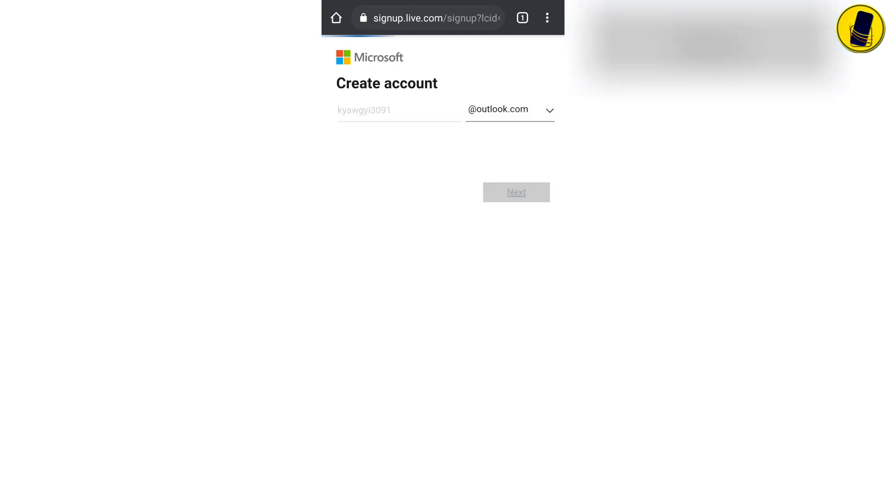
{"action": "left_click", "coordinate": [515, 192]}
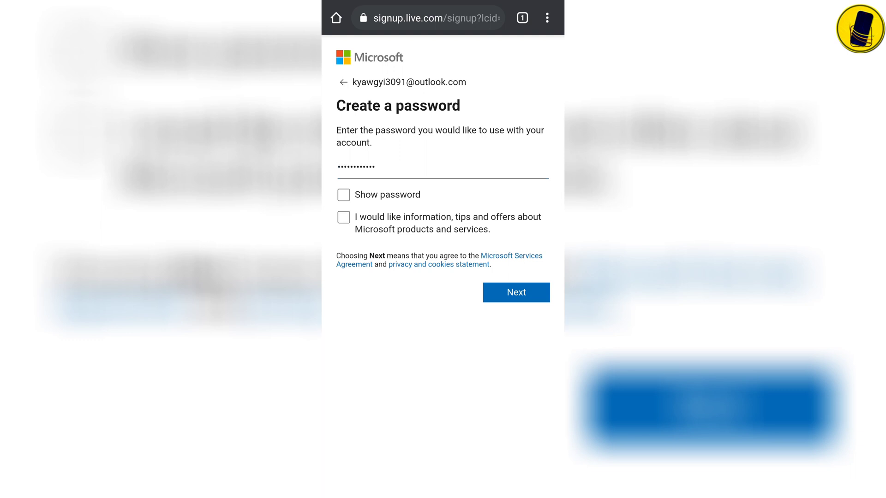
{"action": "left_click", "coordinate": [515, 292]}
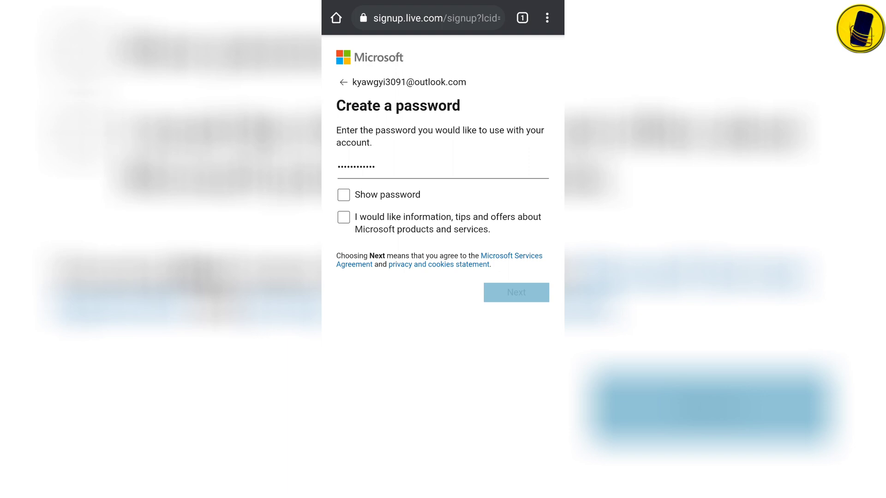
{"action": "left_click", "coordinate": [515, 293]}
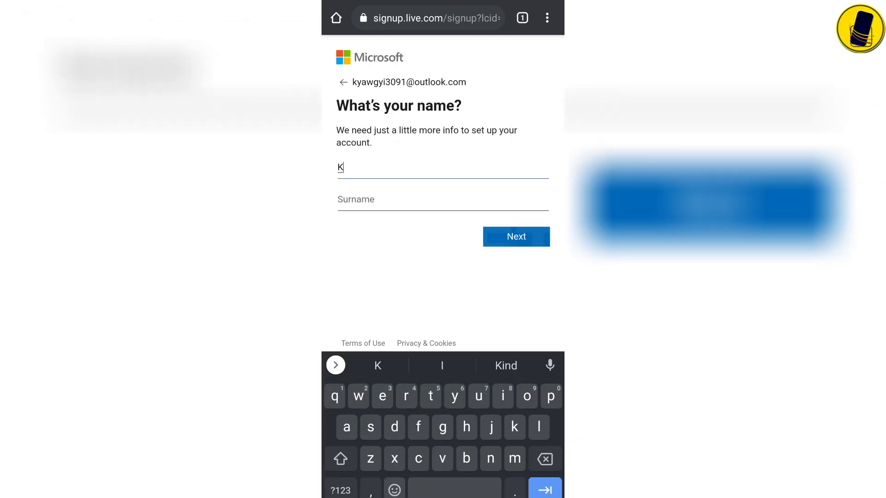
{"action": "type", "text": "yaw"}
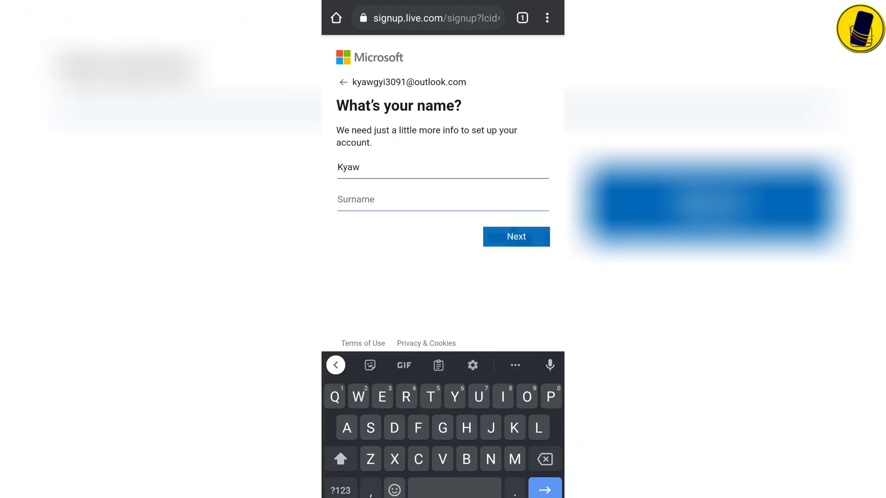
{"action": "type", "text": "Gyi"}
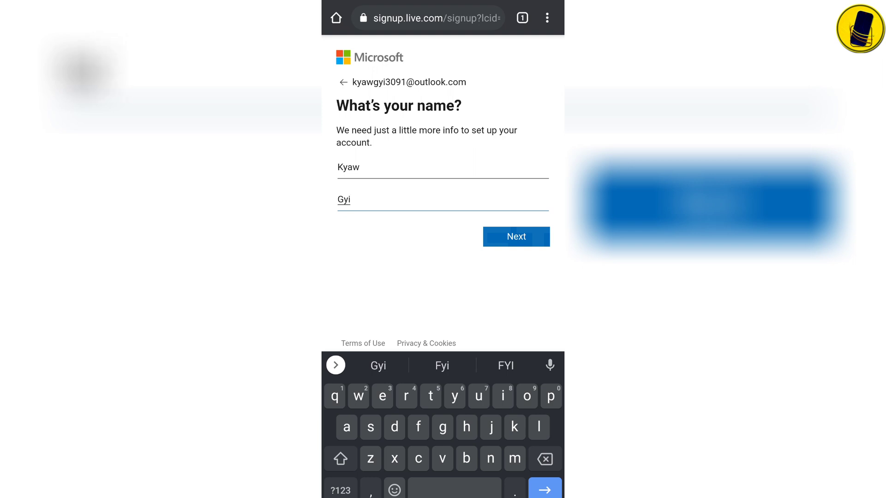
{"action": "left_click", "coordinate": [515, 236]}
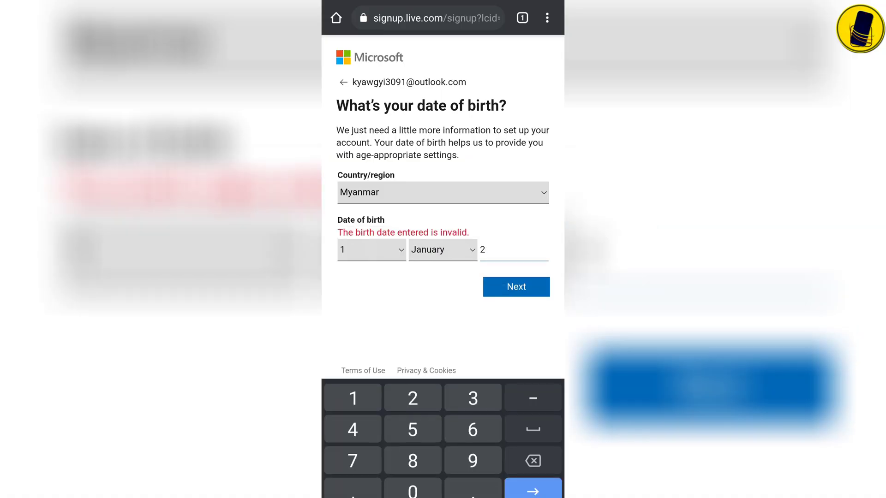
Step: Complete the birth year as 2000 and submit the date of birth
{"action": "type", "text": "000"}
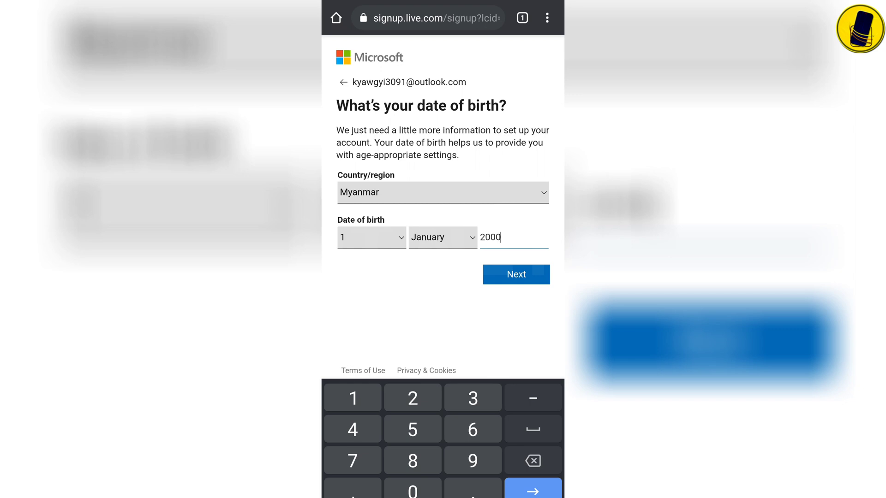
{"action": "left_click", "coordinate": [515, 274]}
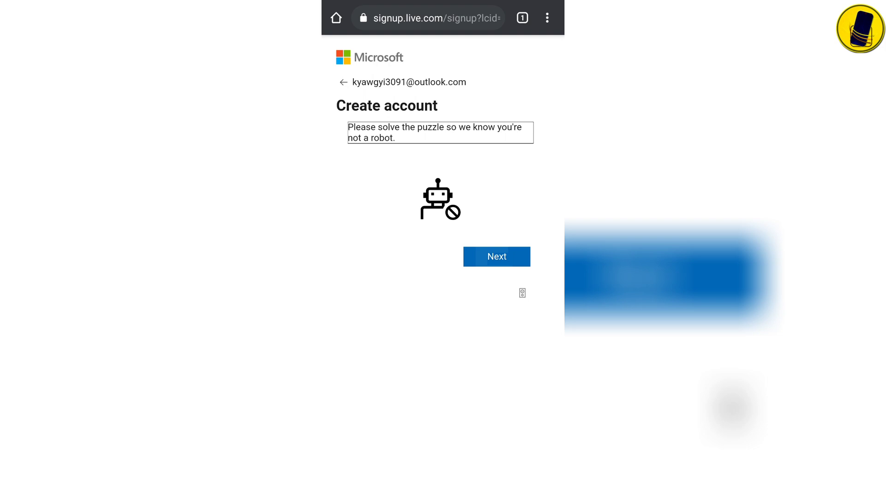
Step: Start the robot check and pick the penguin tile in each round until the account is created
{"action": "left_click", "coordinate": [497, 257]}
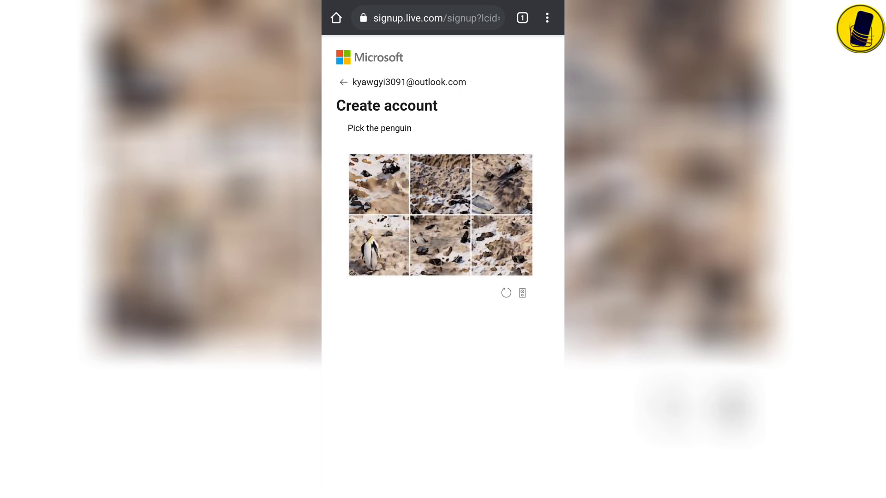
{"action": "left_click", "coordinate": [506, 292]}
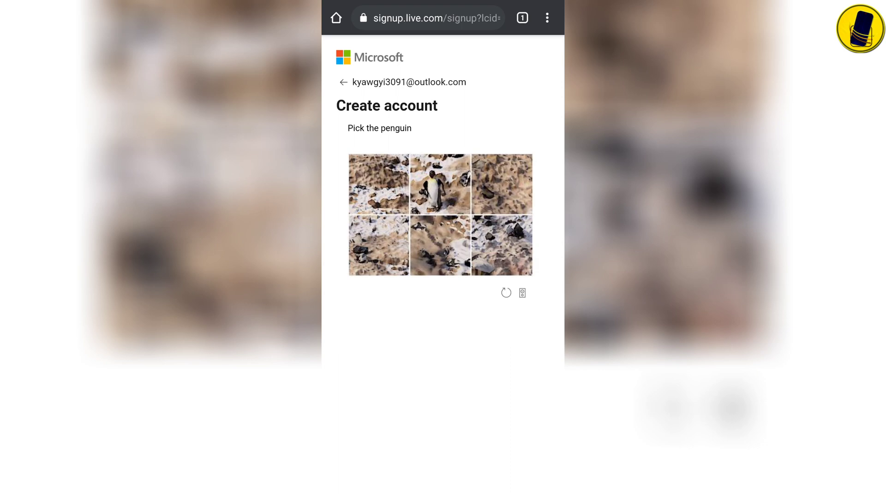
{"action": "left_click", "coordinate": [439, 183]}
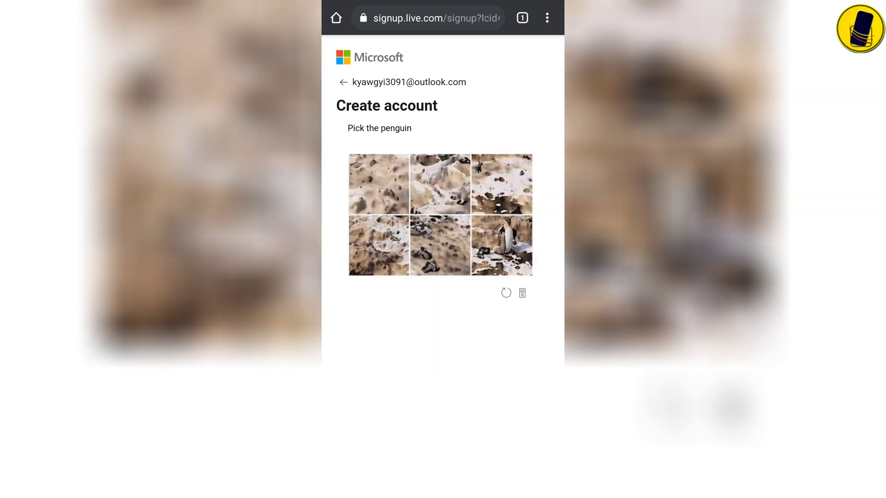
{"action": "left_click", "coordinate": [506, 293]}
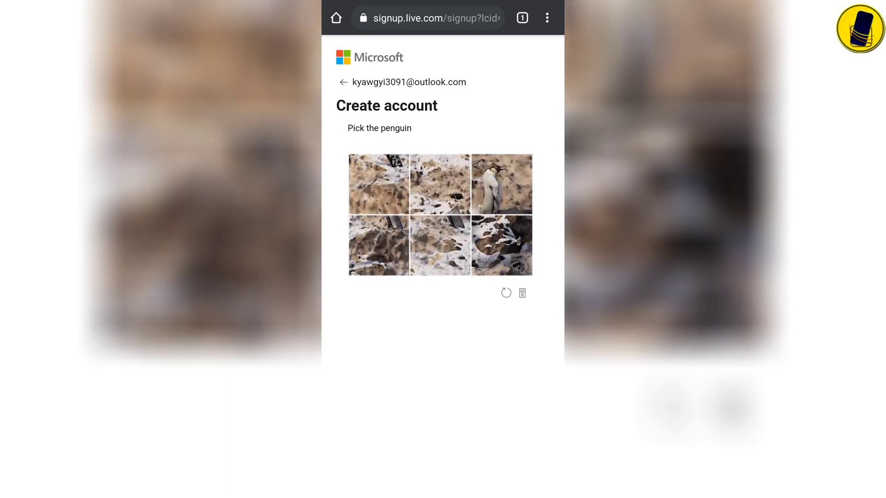
{"action": "left_click", "coordinate": [507, 292]}
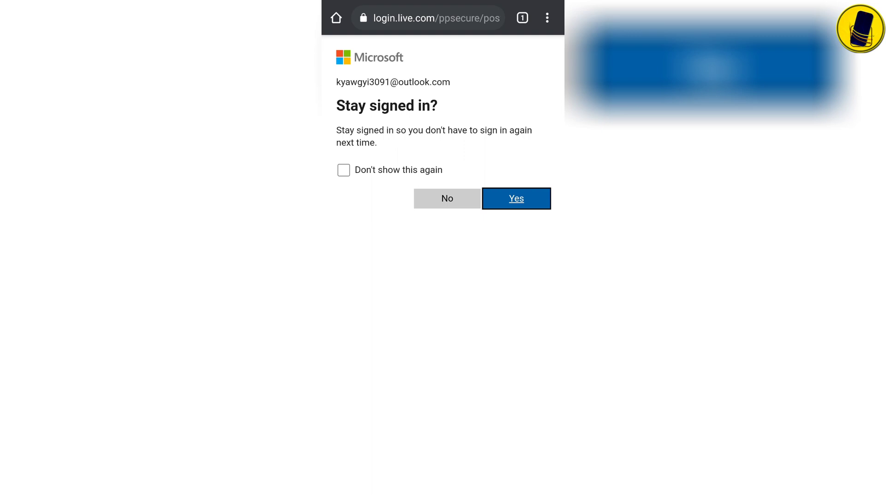
Step: Tick Don't show this again and confirm staying signed in to reach the inbox
{"action": "left_click", "coordinate": [343, 169]}
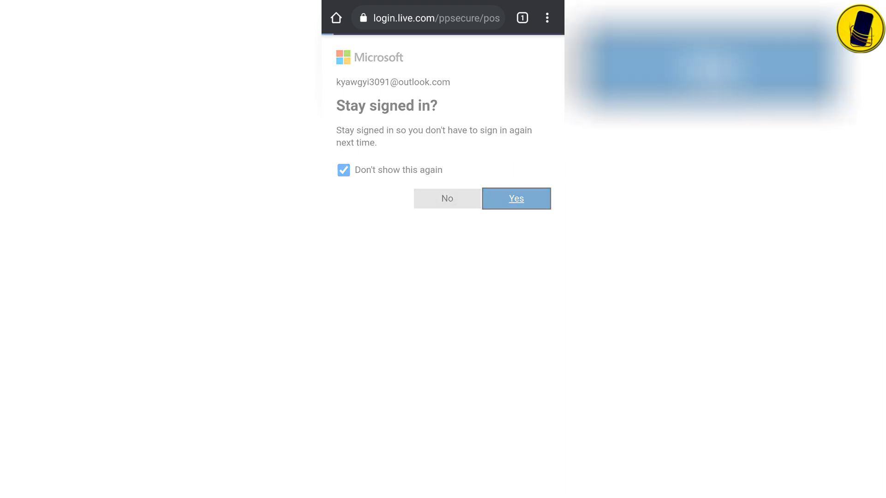
{"action": "left_click", "coordinate": [515, 198]}
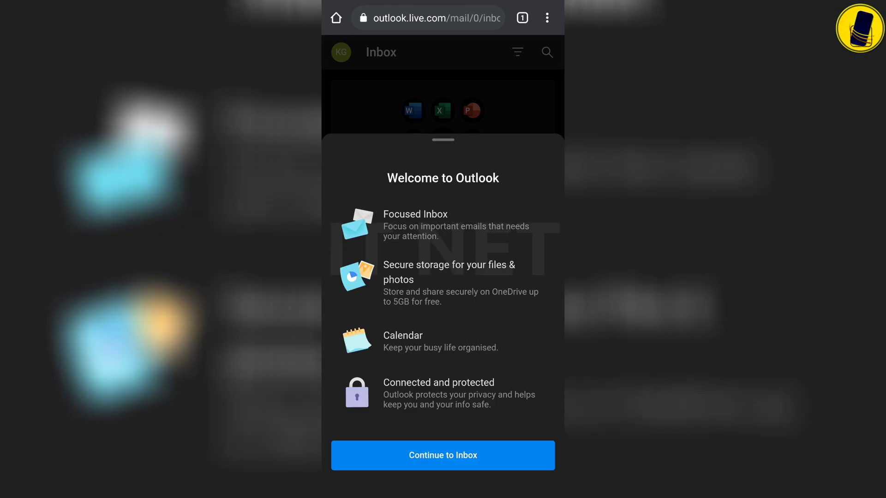
Step: Continue to the inbox and scroll through the Outlook Team's welcome email
{"action": "left_click", "coordinate": [442, 455]}
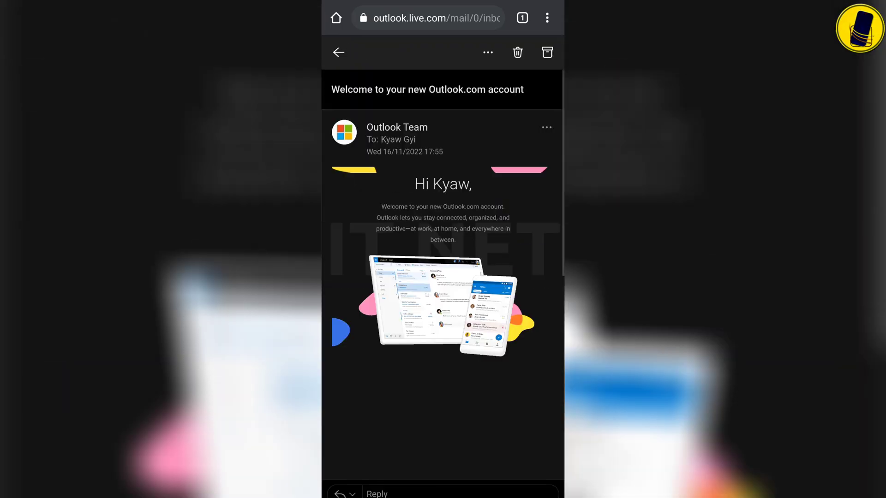
{"action": "scroll", "scroll_direction": "down", "scroll_amount": 3}
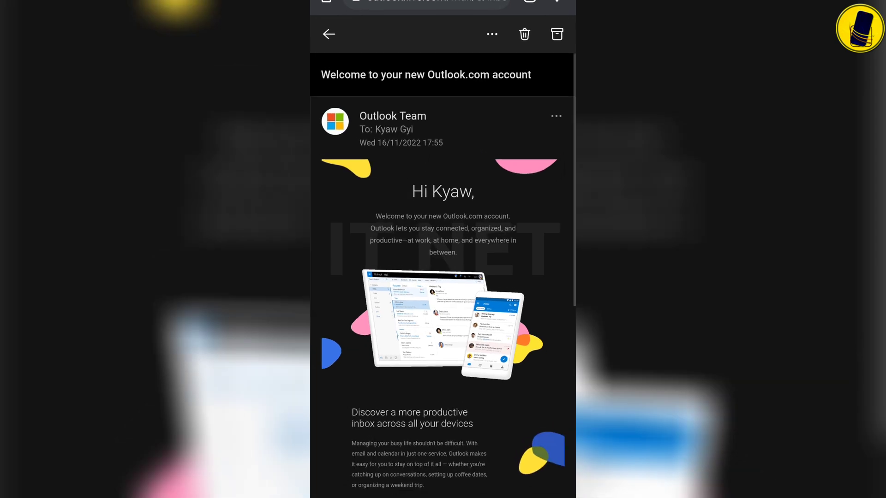